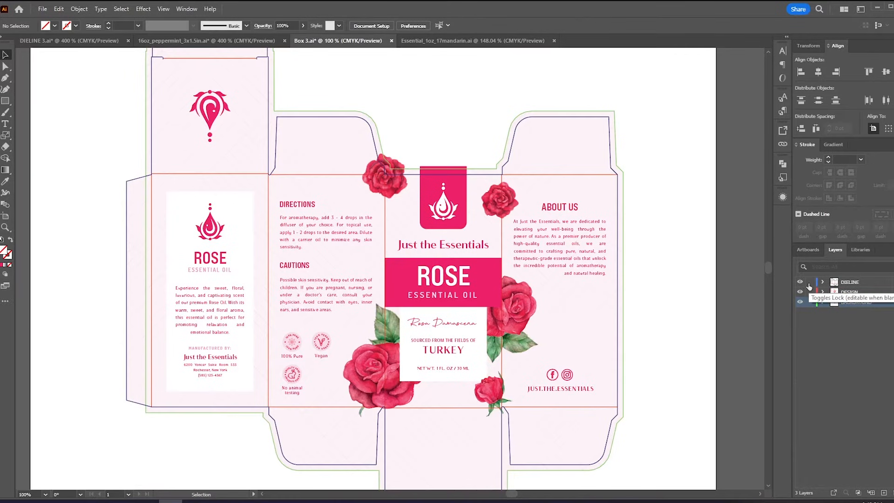
- Hide the DIELINE layer so only the Rose box artwork is visible
left_click(800, 282)
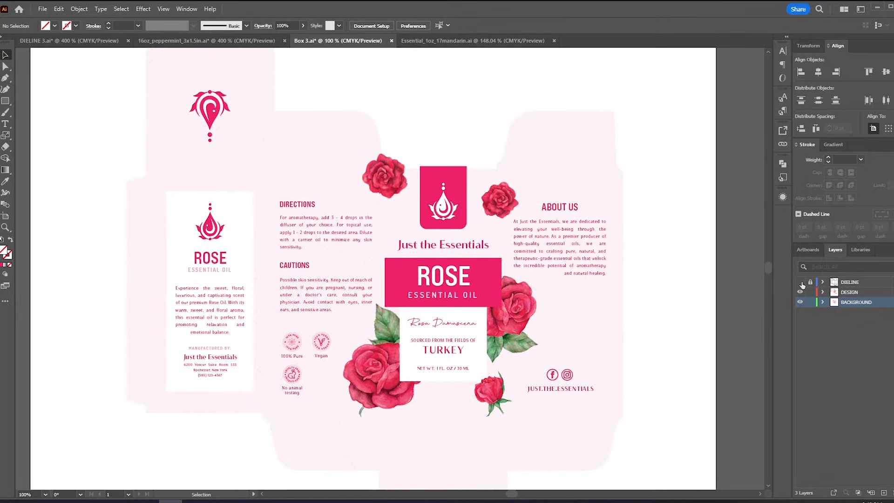
left_click(42, 9)
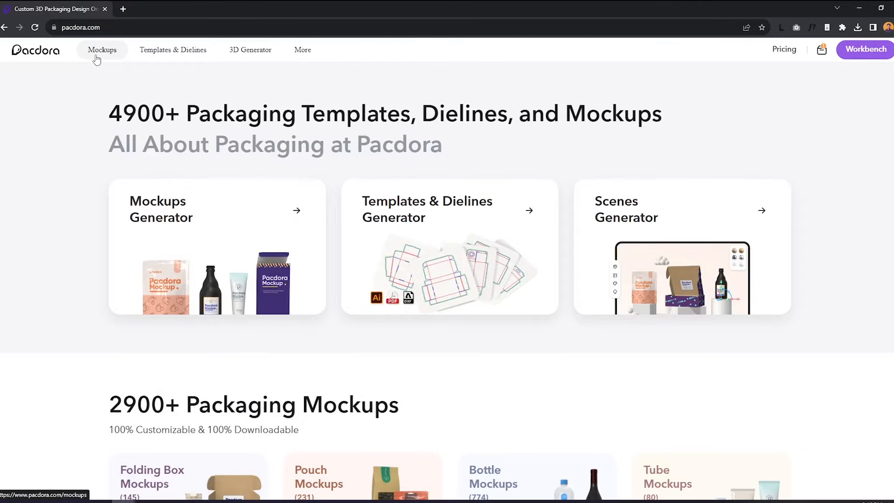
- Open the Tuck End Box mockup, test its flaps, and size it 60×60×120 mm
left_click(102, 50)
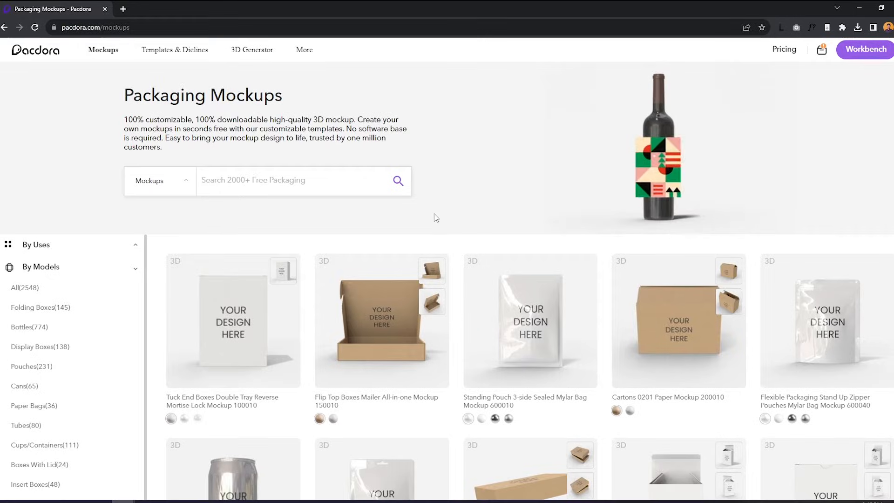
left_click(233, 321)
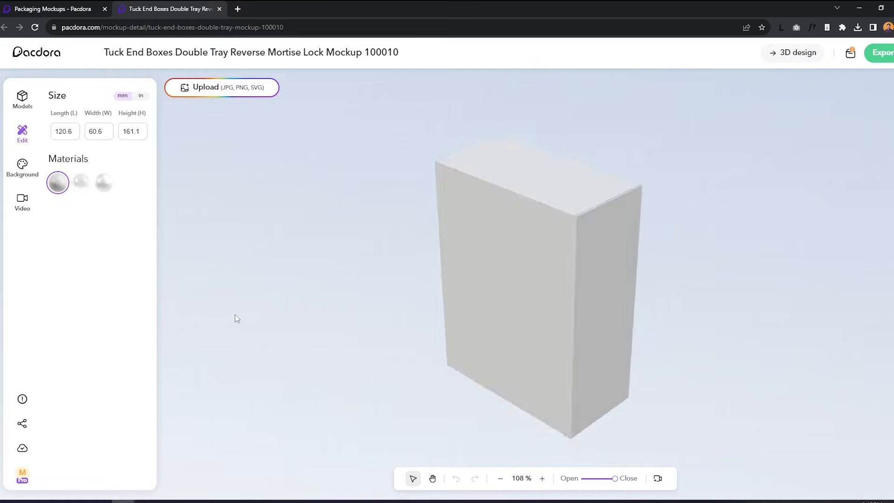
left_click_drag(612, 478, 603, 478)
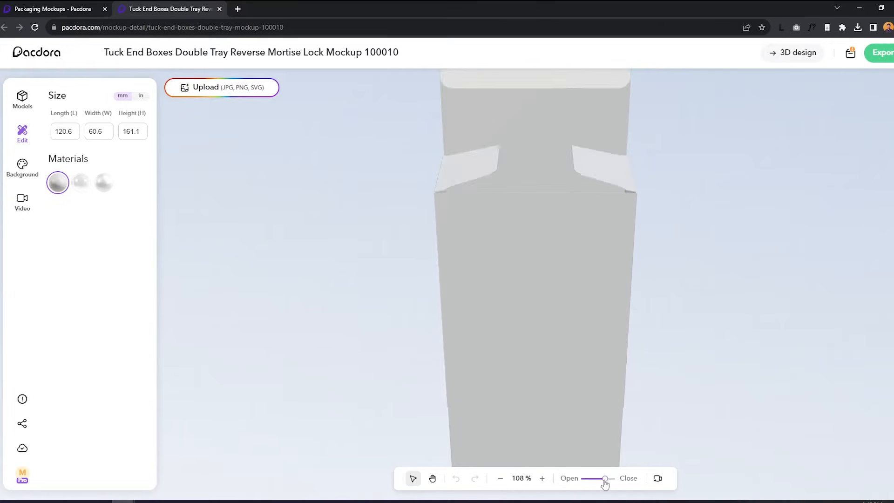
left_click_drag(603, 478, 578, 478)
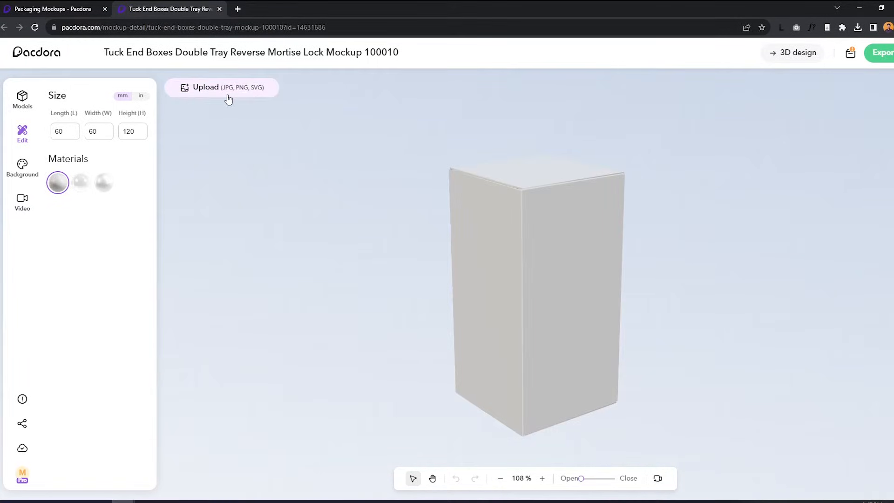
left_click(222, 87)
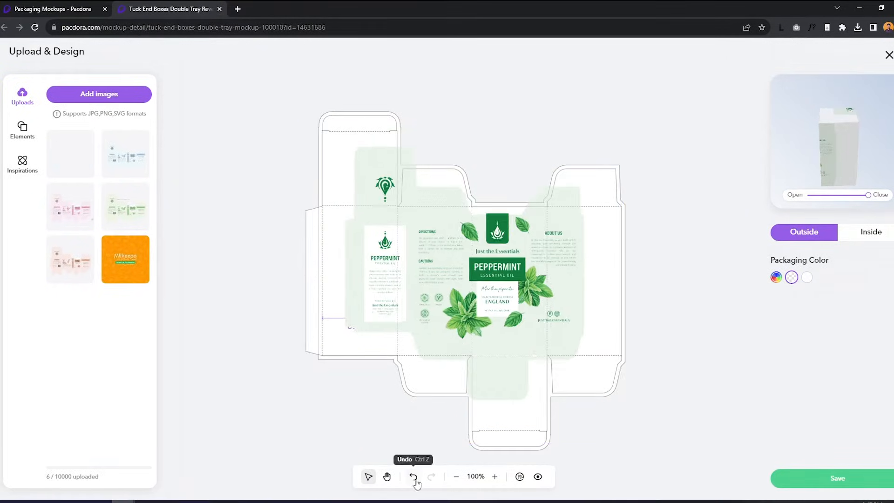
- Apply the Peppermint design to the tuck end box and preview it opened and closed
left_click(413, 476)
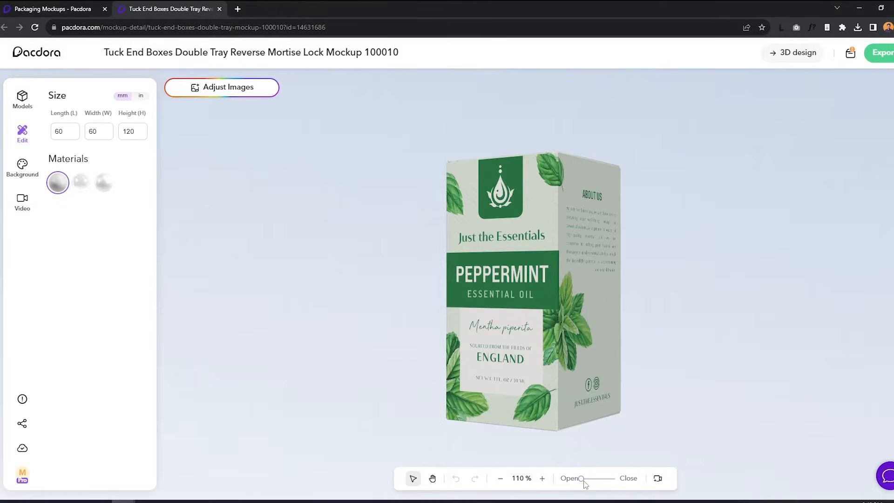
left_click_drag(581, 478, 594, 483)
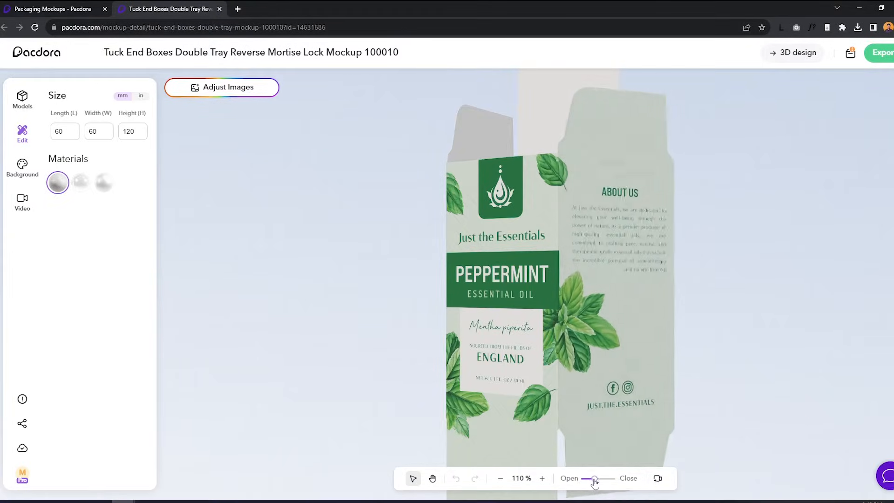
left_click_drag(595, 477, 574, 477)
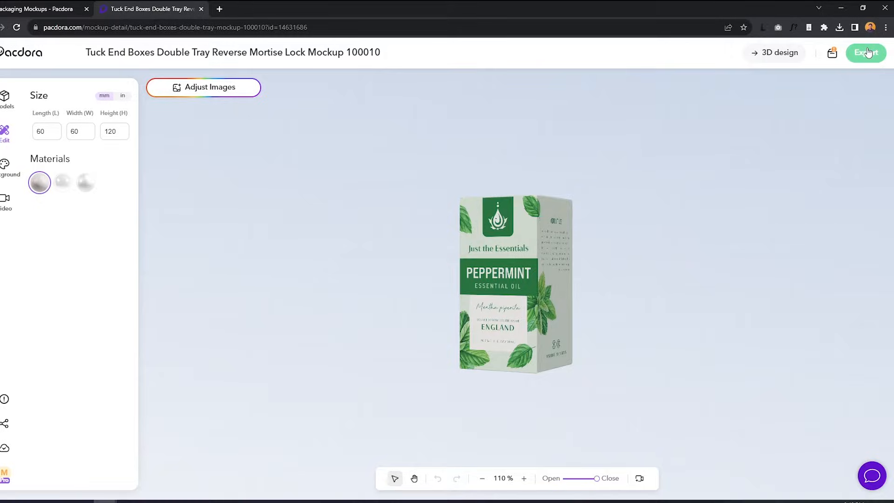
- Preview several Video export animation styles for the Peppermint box
left_click(865, 52)
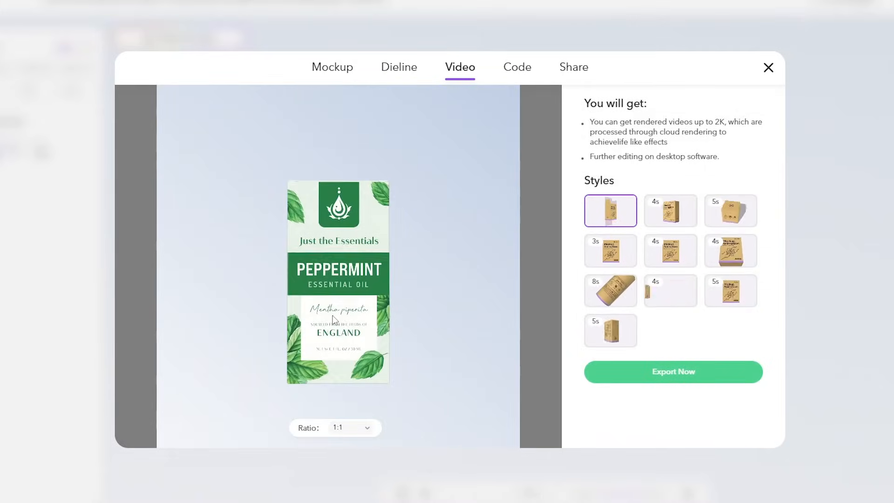
left_click(670, 210)
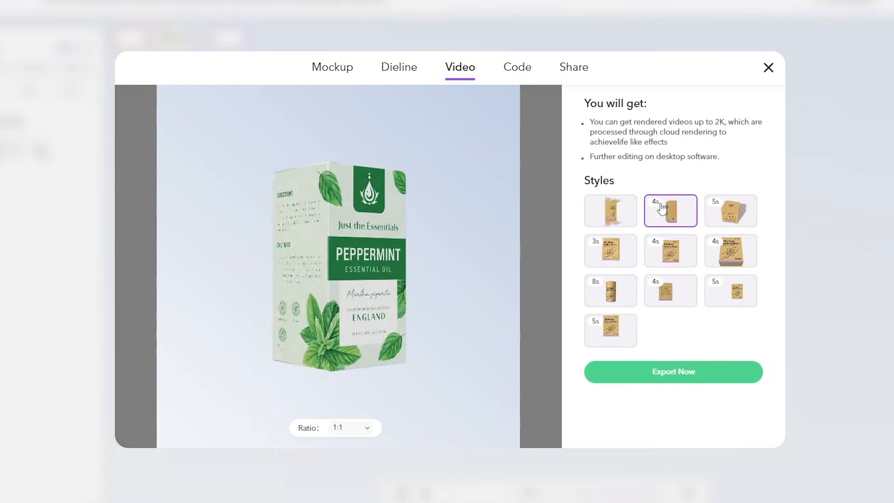
left_click(670, 250)
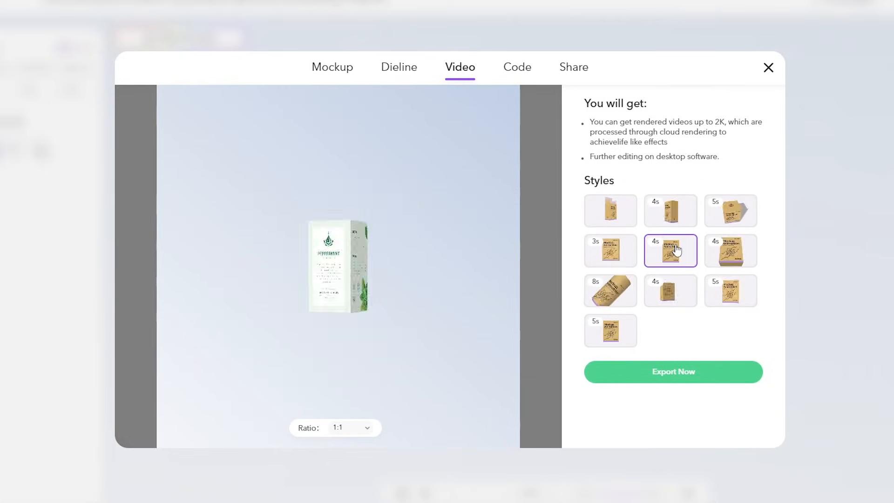
left_click(610, 290)
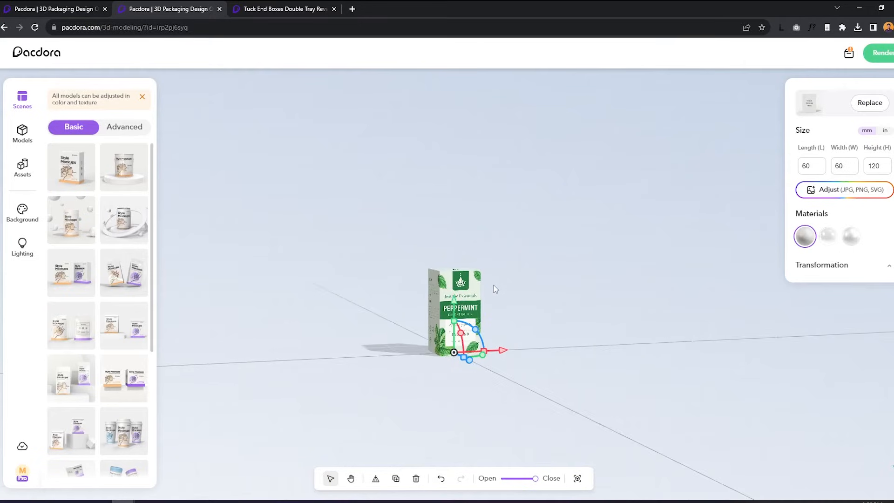
- Rotate Peppermint to face forward, add Rose and Sweet Orange from My models, and line them up
left_click_drag(502, 350, 508, 388)
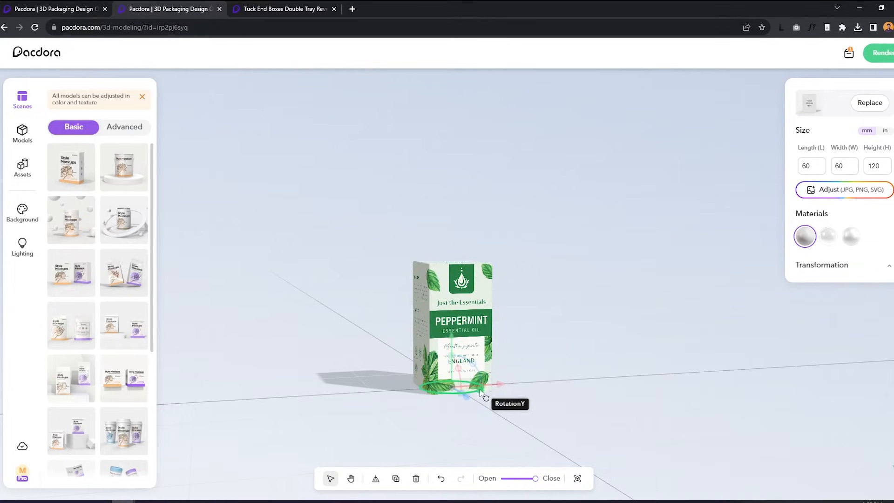
left_click_drag(484, 394, 459, 399)
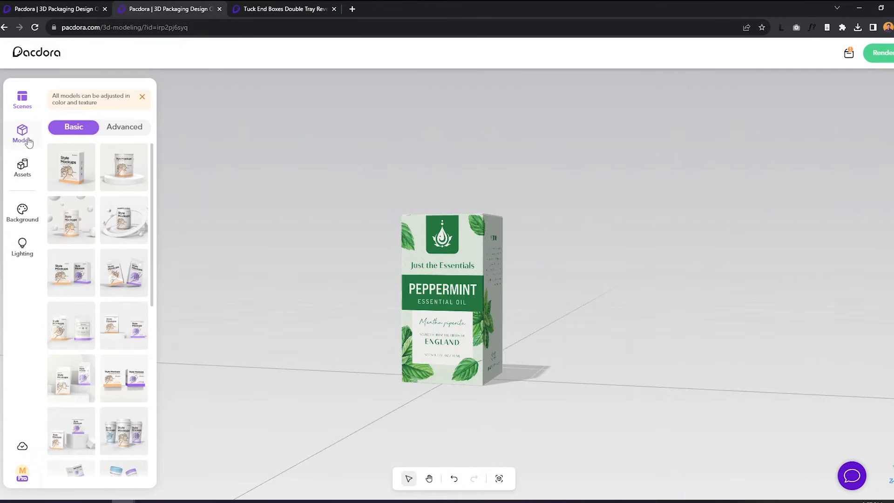
left_click(450, 299)
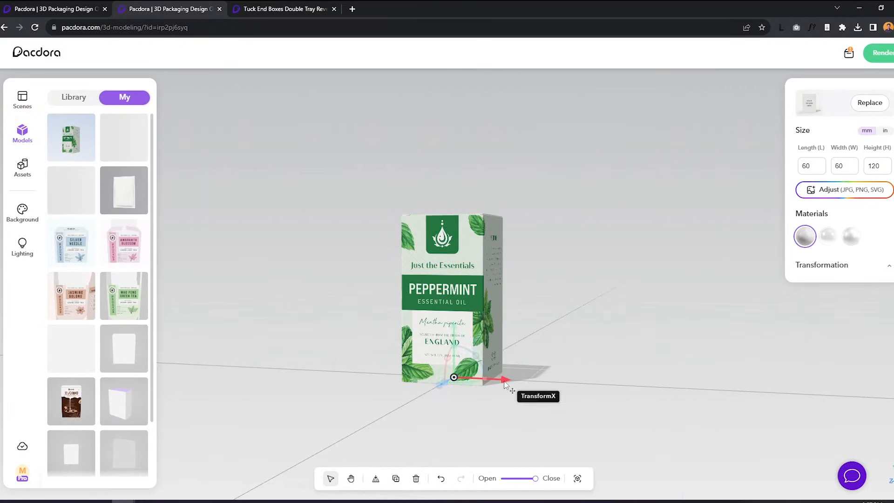
left_click_drag(502, 379, 613, 385)
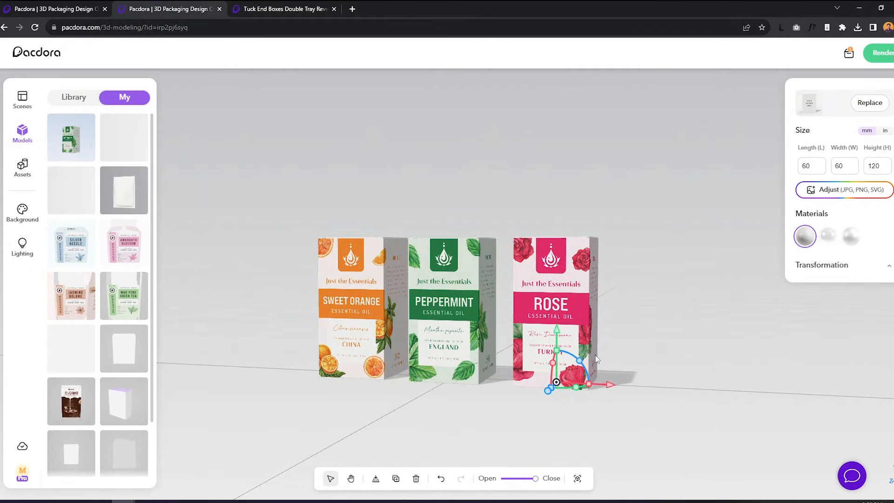
left_click_drag(609, 383, 604, 389)
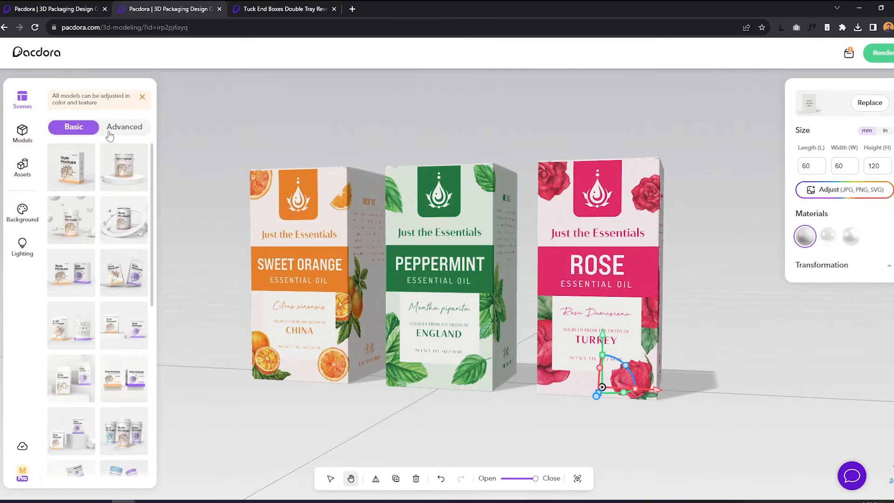
- Try stepped-podium, white and box-row presets, then apply the Advanced round-podium scene
scroll("down", 3)
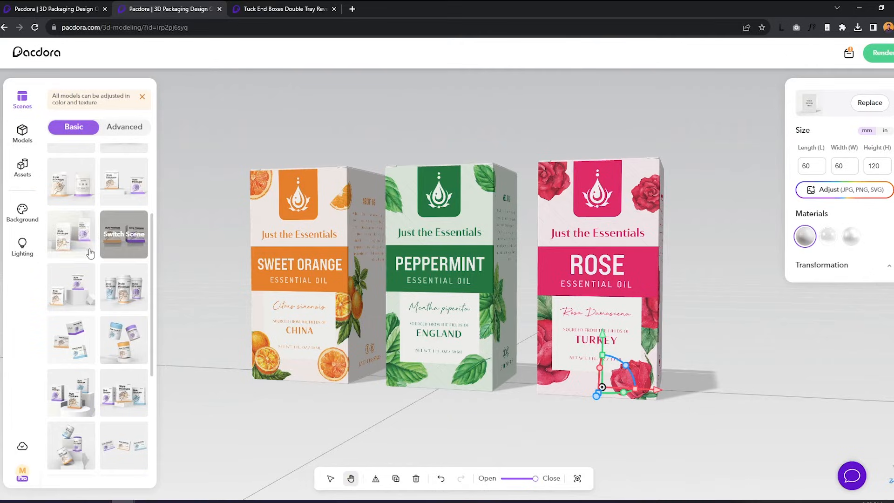
left_click(124, 234)
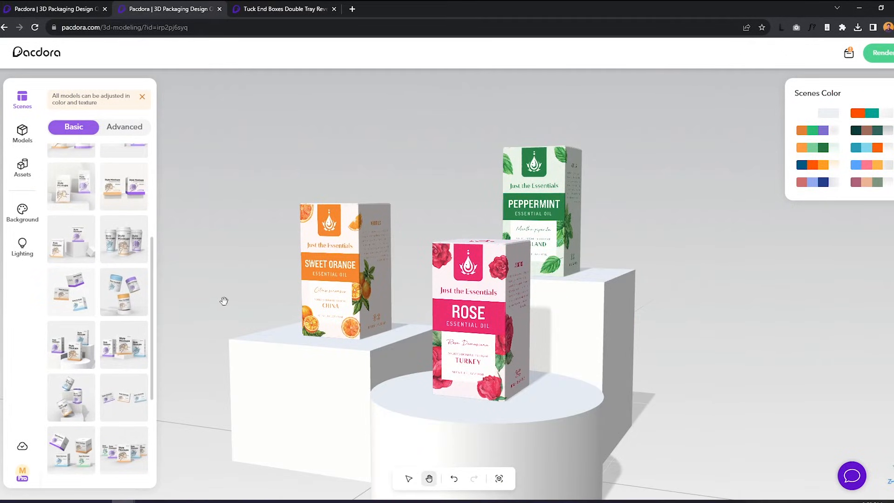
left_click(818, 113)
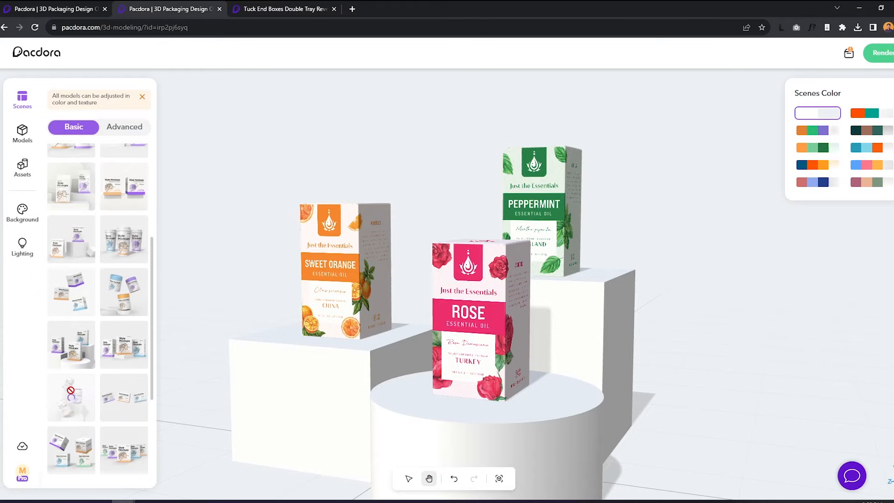
left_click(124, 358)
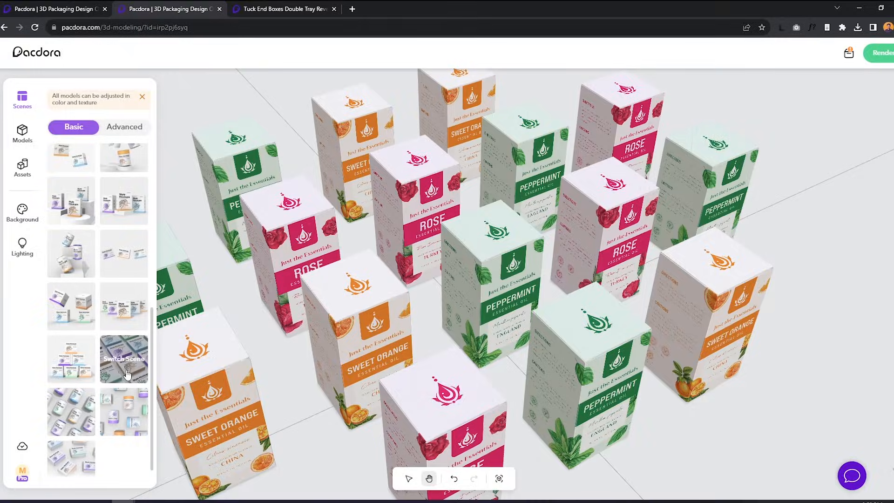
left_click(124, 126)
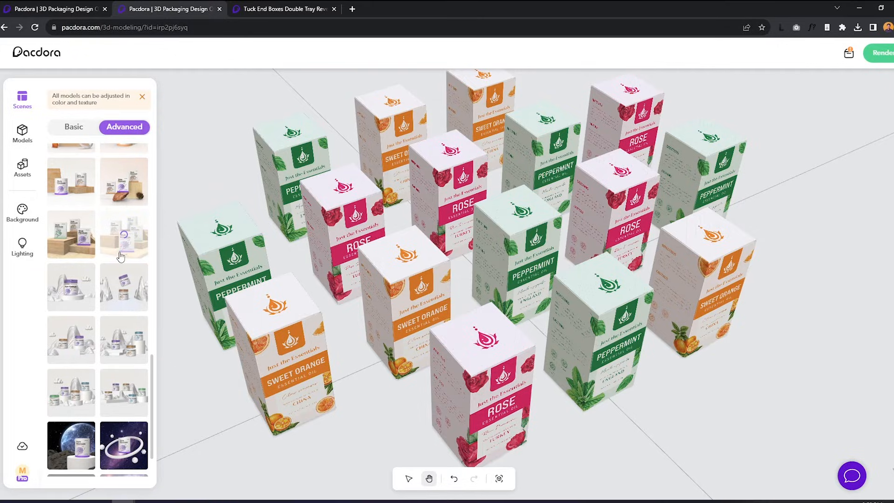
left_click(124, 235)
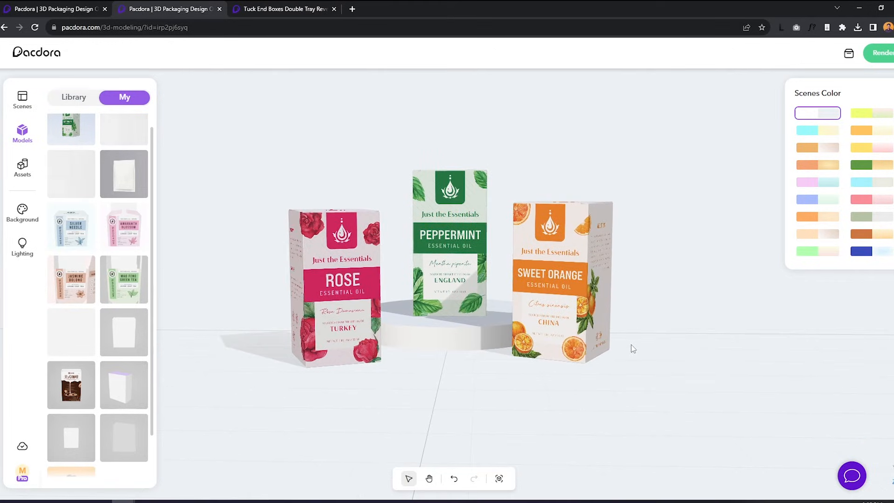
- Render the podium scene at 1:1 ratio as a slow cloud 4K JPG
left_click(817, 131)
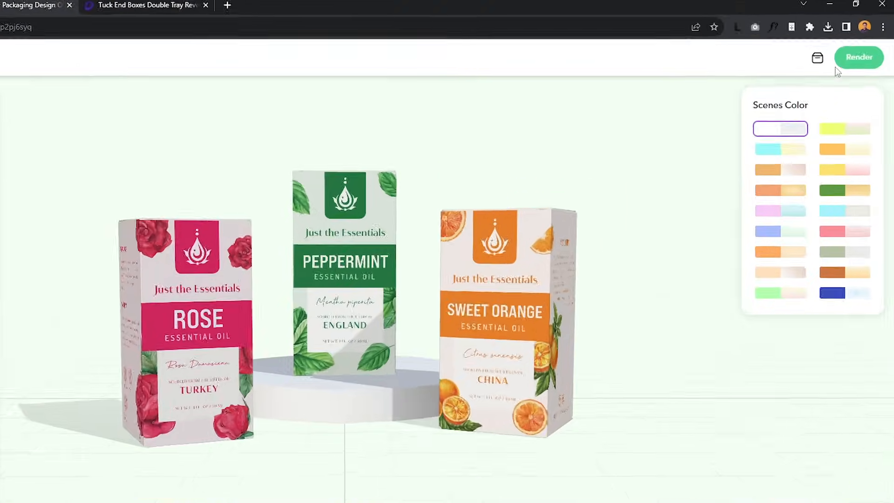
left_click(858, 57)
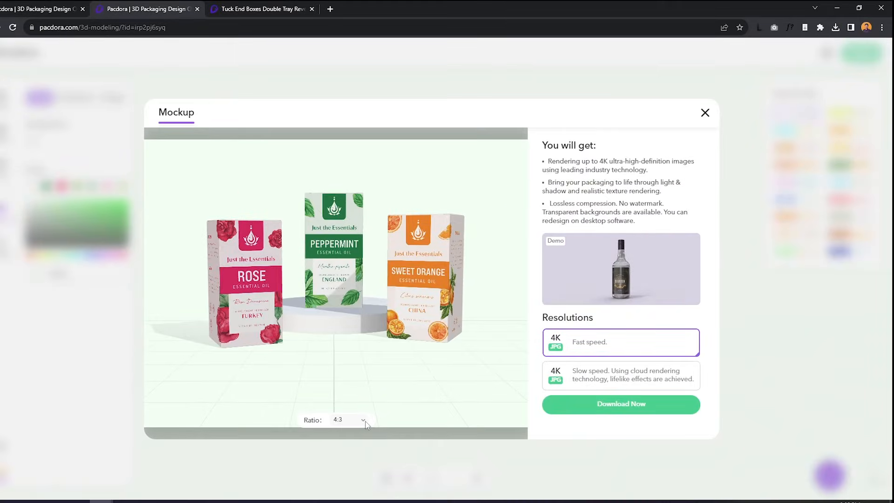
left_click(361, 420)
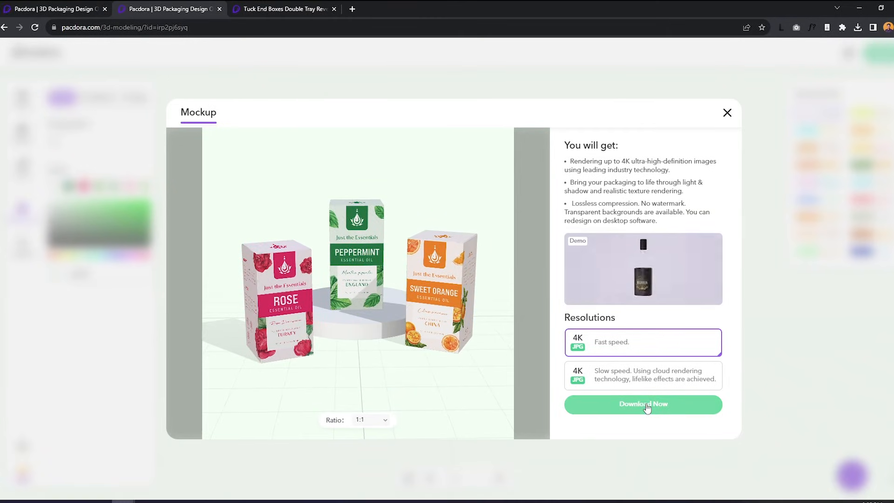
left_click(643, 375)
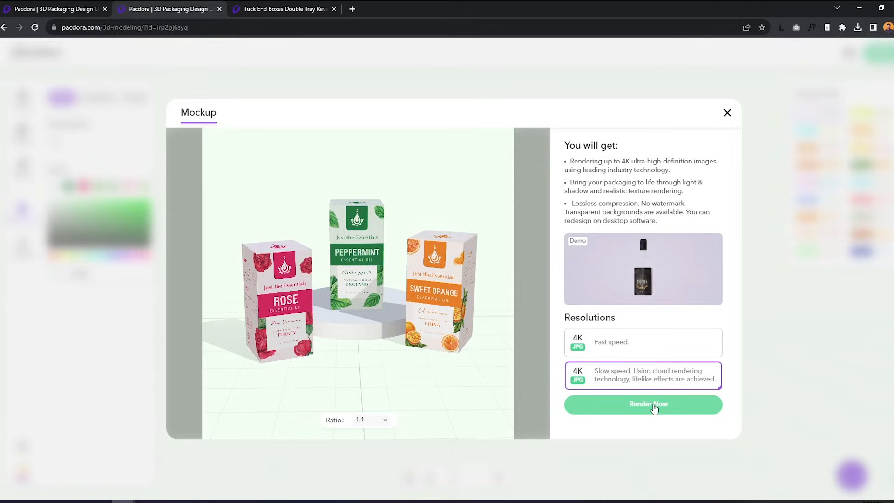
left_click(643, 404)
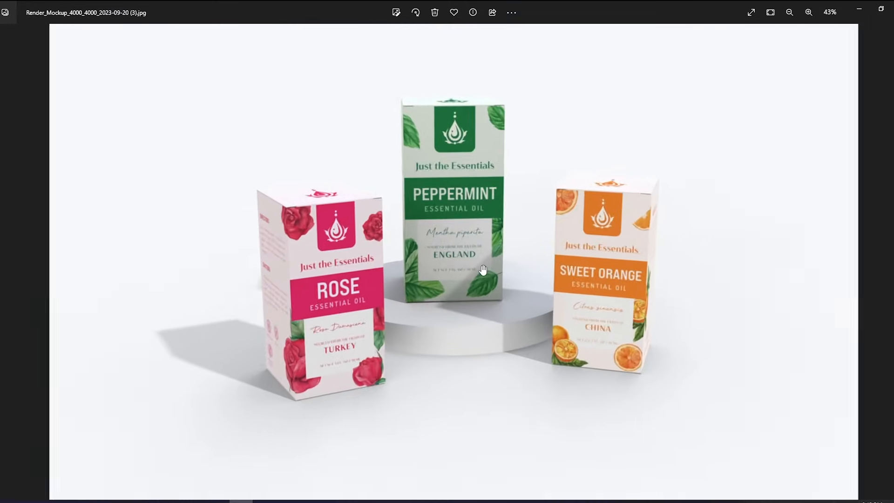
- Close the Photos window showing the podium render
left_click(809, 12)
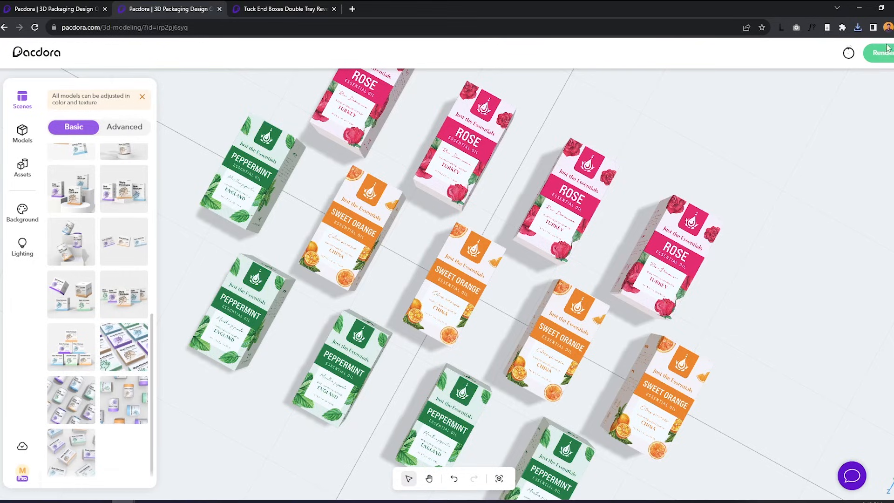
- Apply a white-to-pale-yellow gradient background to the multi-box scene
left_click(22, 212)
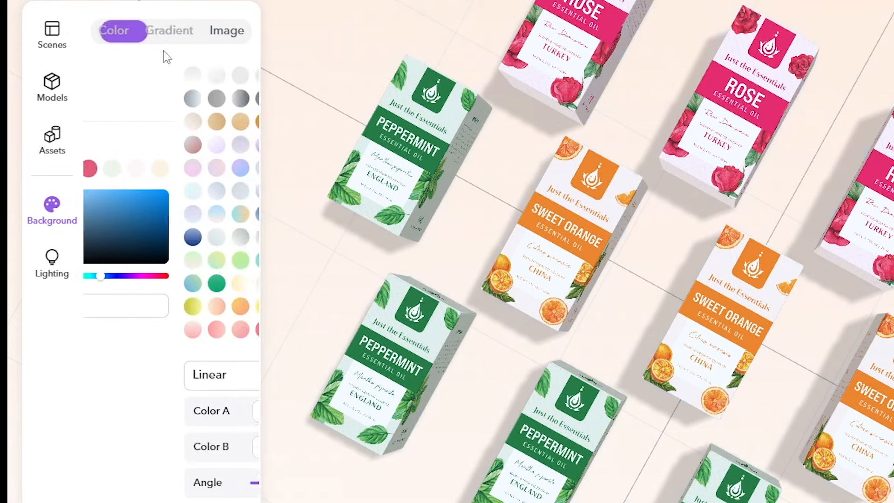
left_click(169, 31)
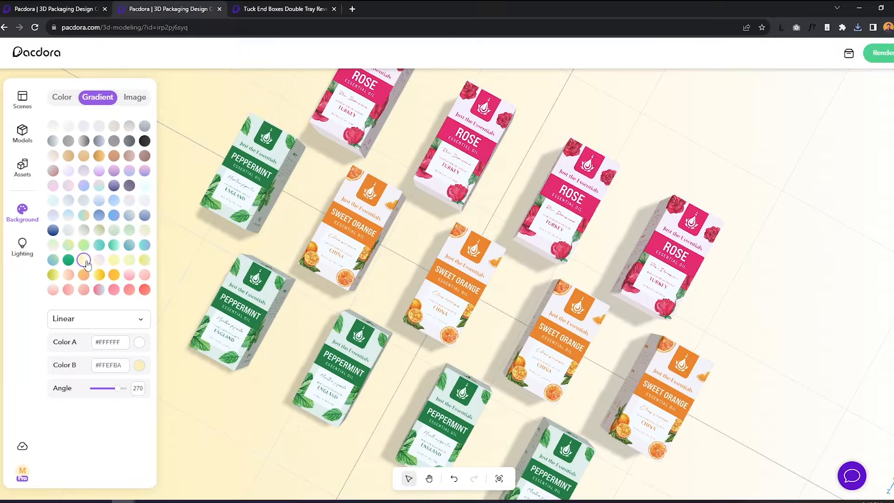
left_click(883, 52)
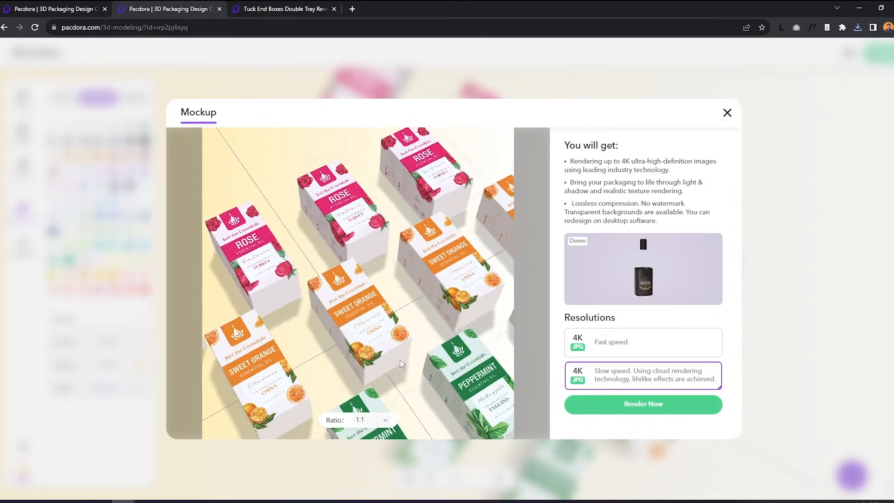
- Render the flat-lay scene and inspect the 4000×4000 JPG in Photos
left_click(643, 404)
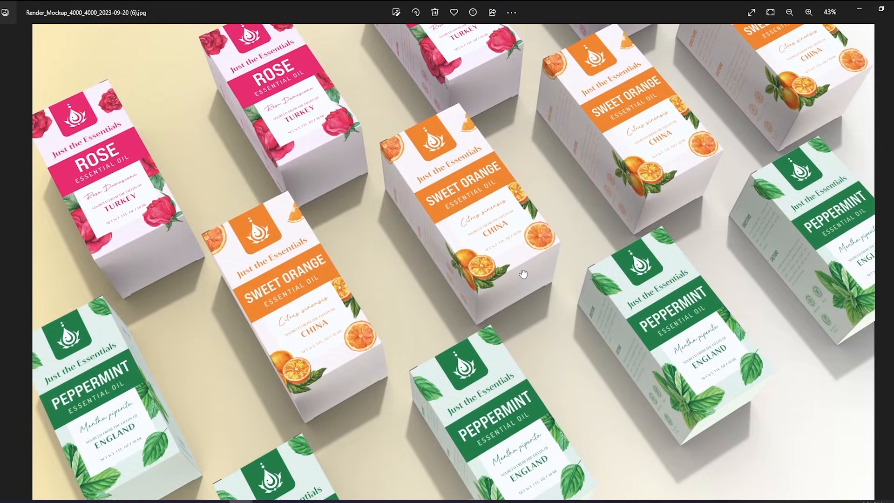
scroll("down", 3)
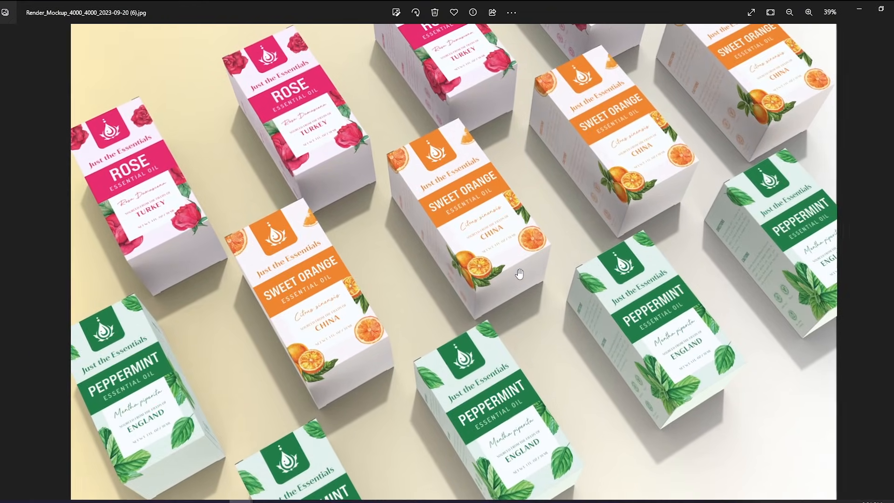